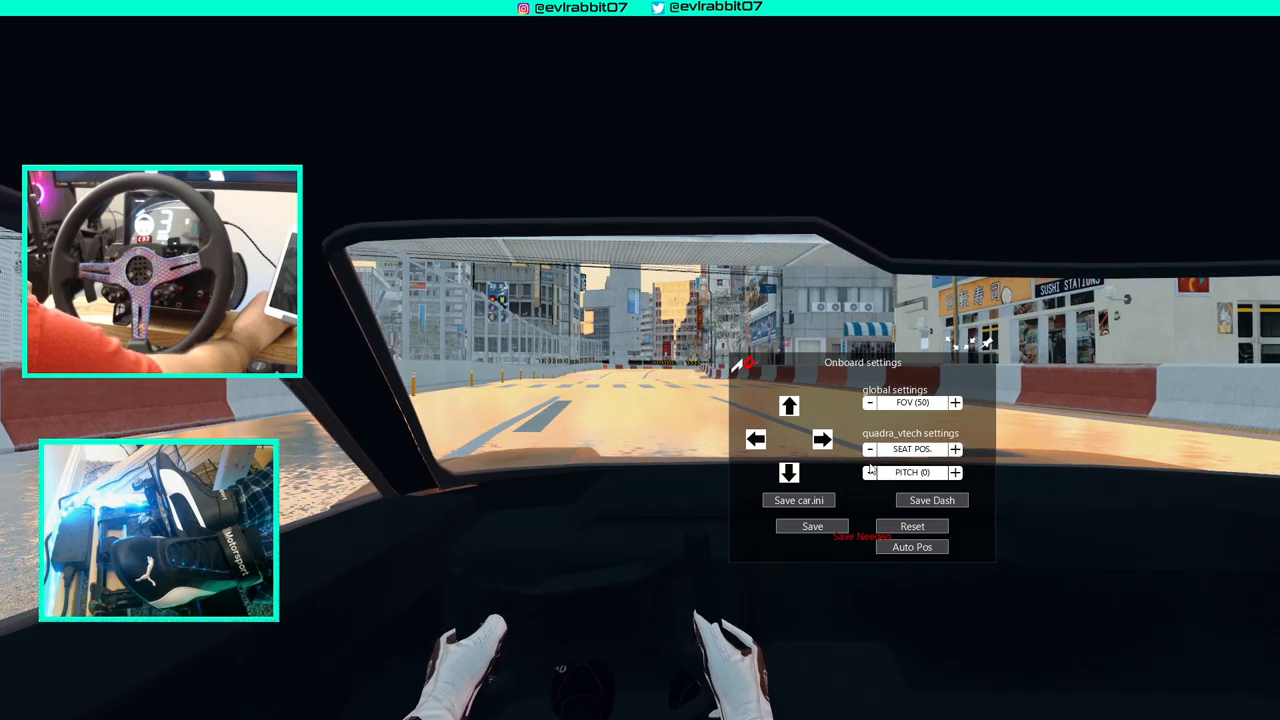
- Nudge the cockpit camera with the Onboard Settings arrow and save, confirming 'Configuration Saved'
left_click(788, 406)
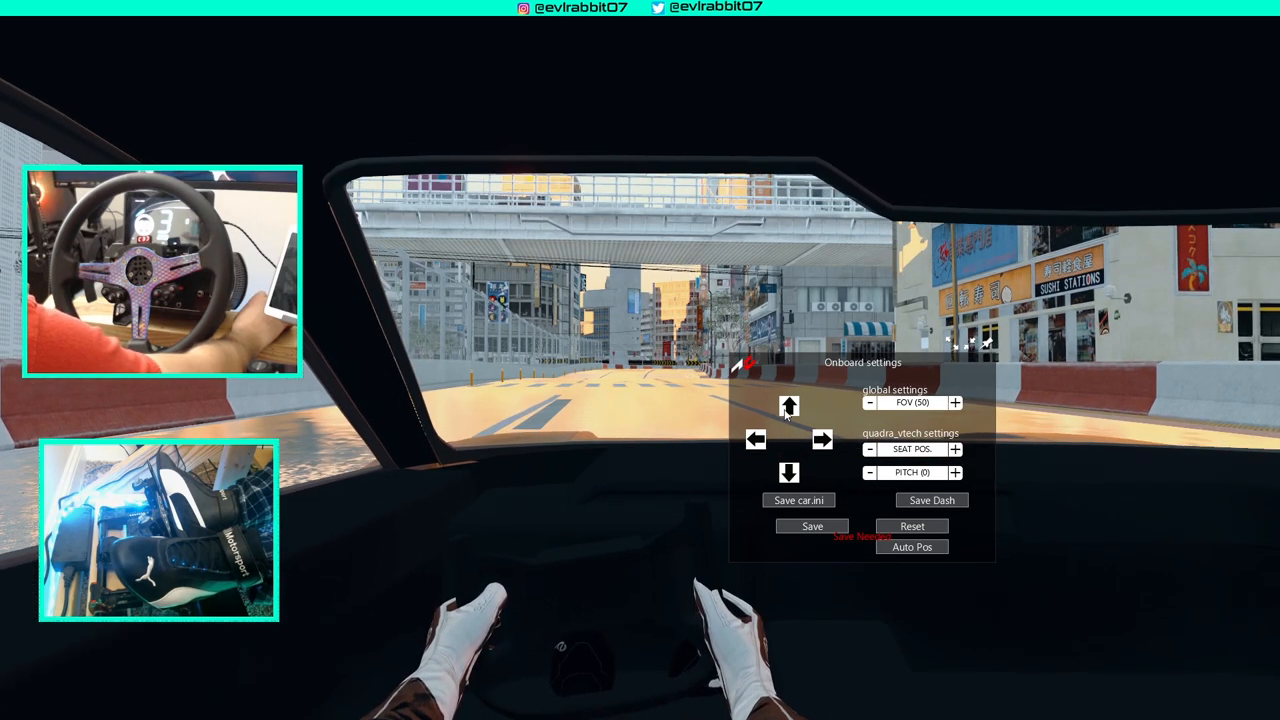
left_click(812, 526)
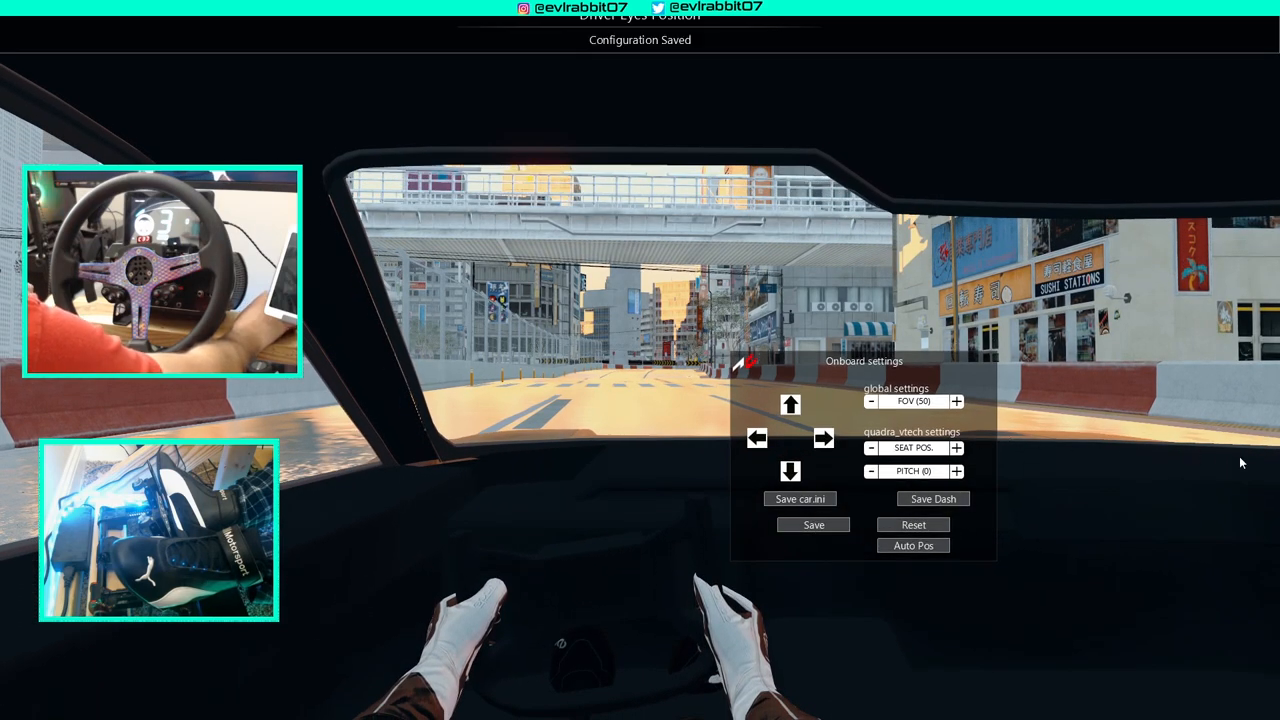